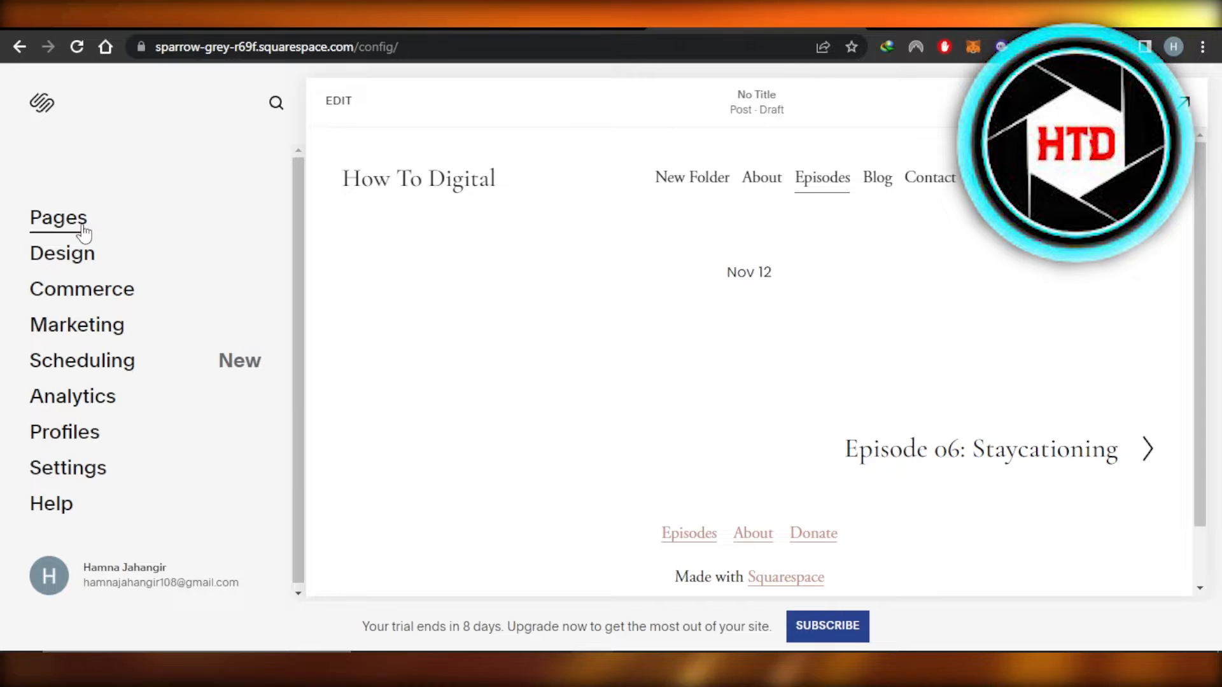
Step: Show the Pages panel and browse the page types available to add to Main Navigation
click(57, 217)
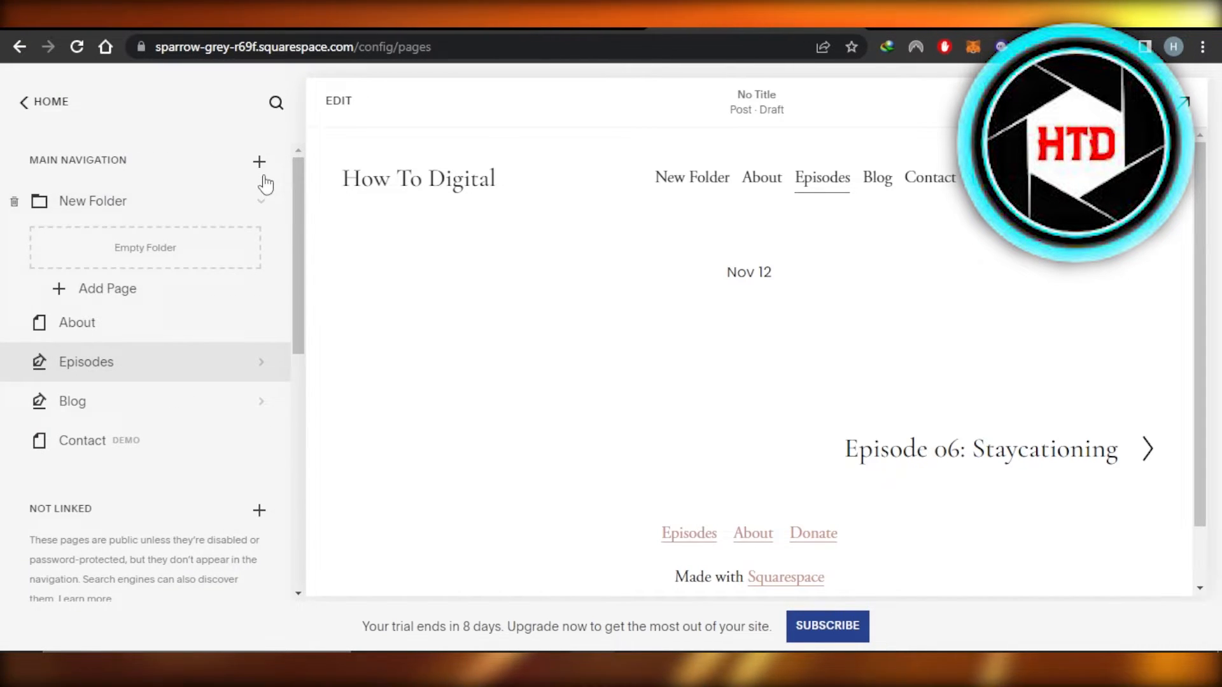
click(260, 161)
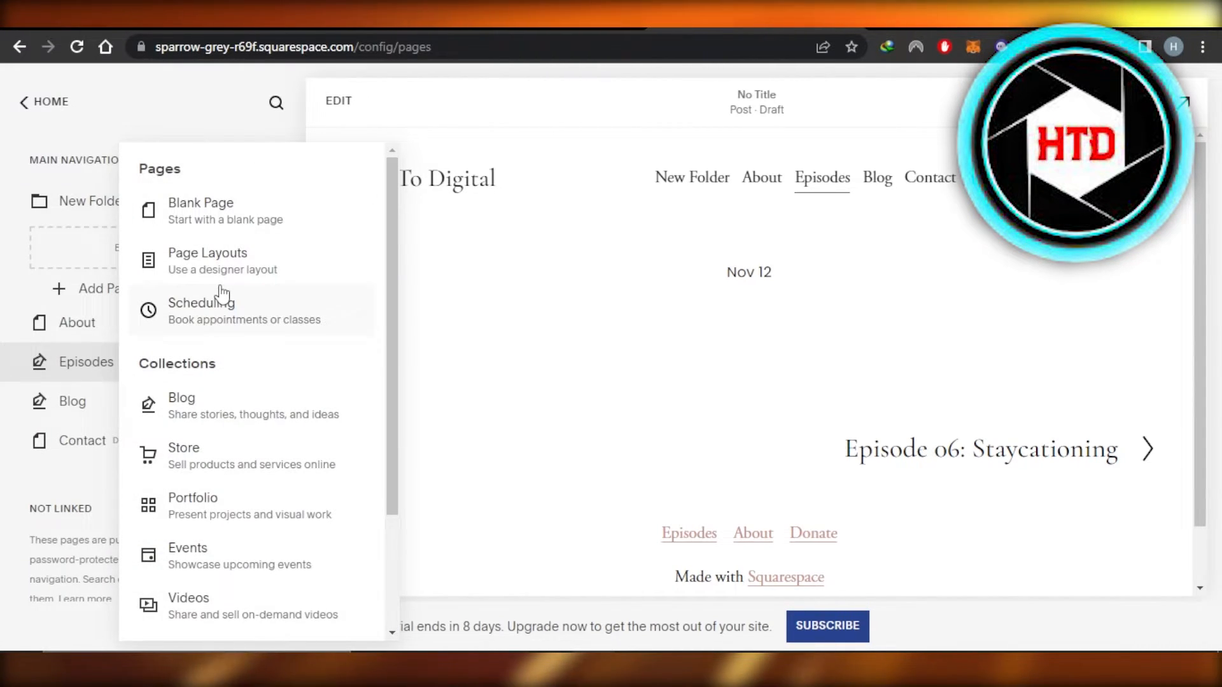
scroll(down, 3)
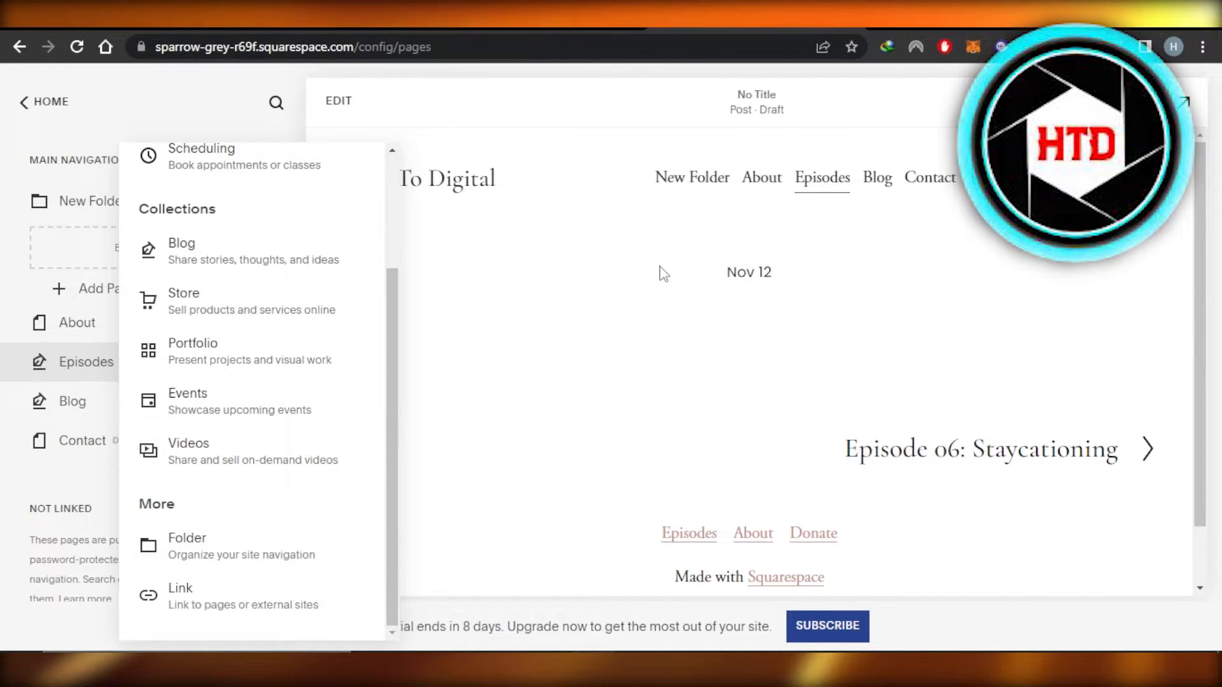
mouse_move(658, 192)
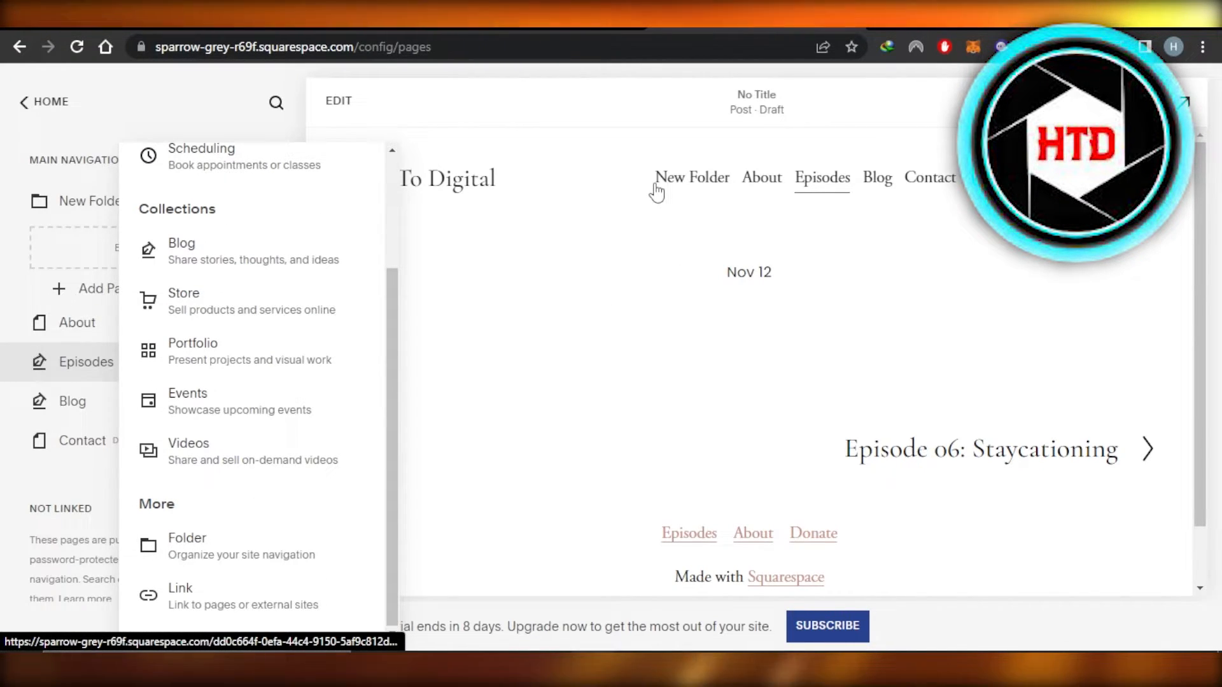
mouse_move(438, 208)
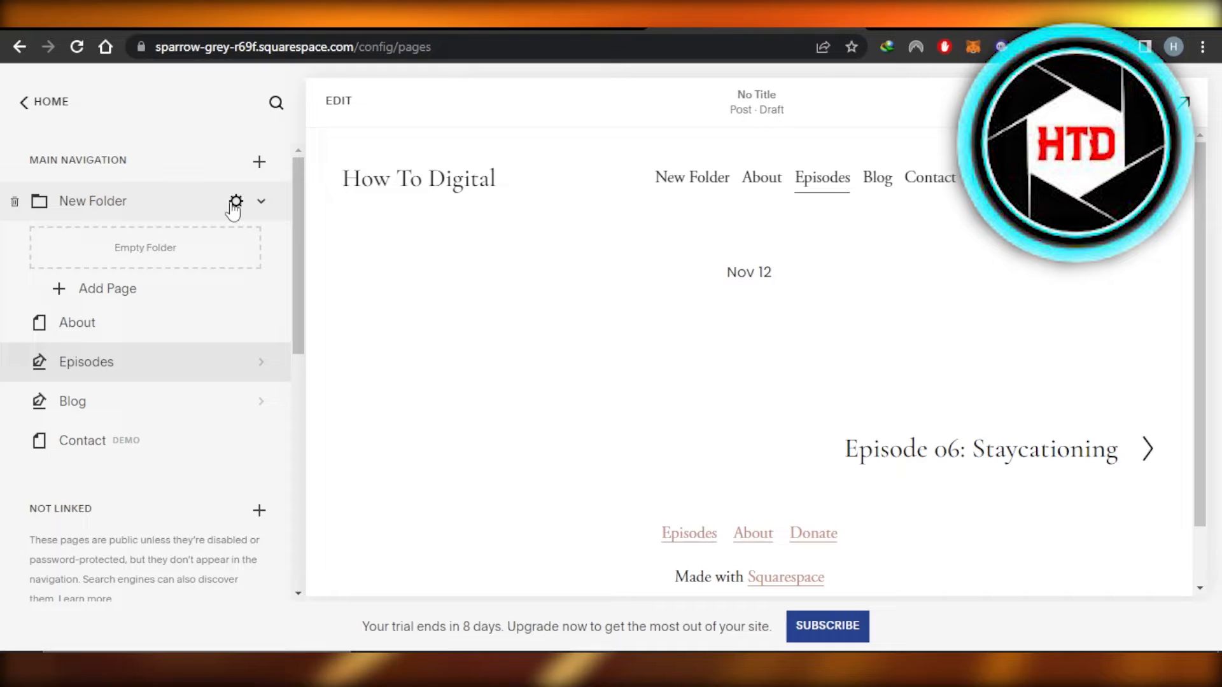
click(237, 201)
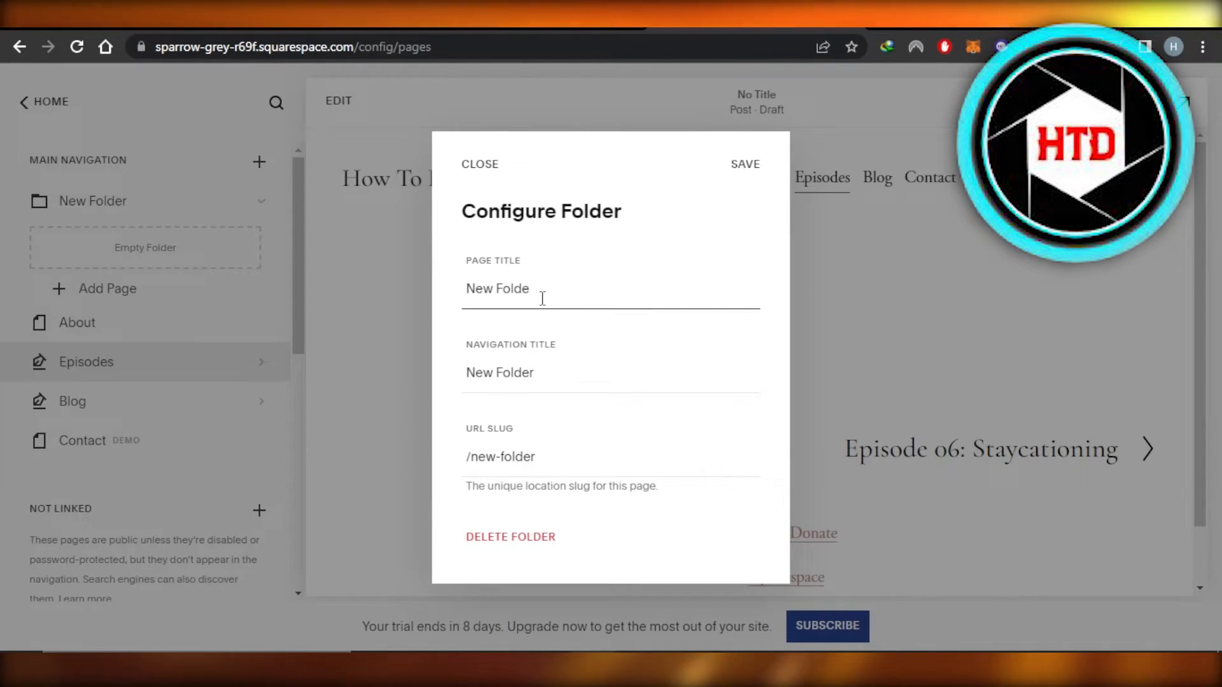
text(m)
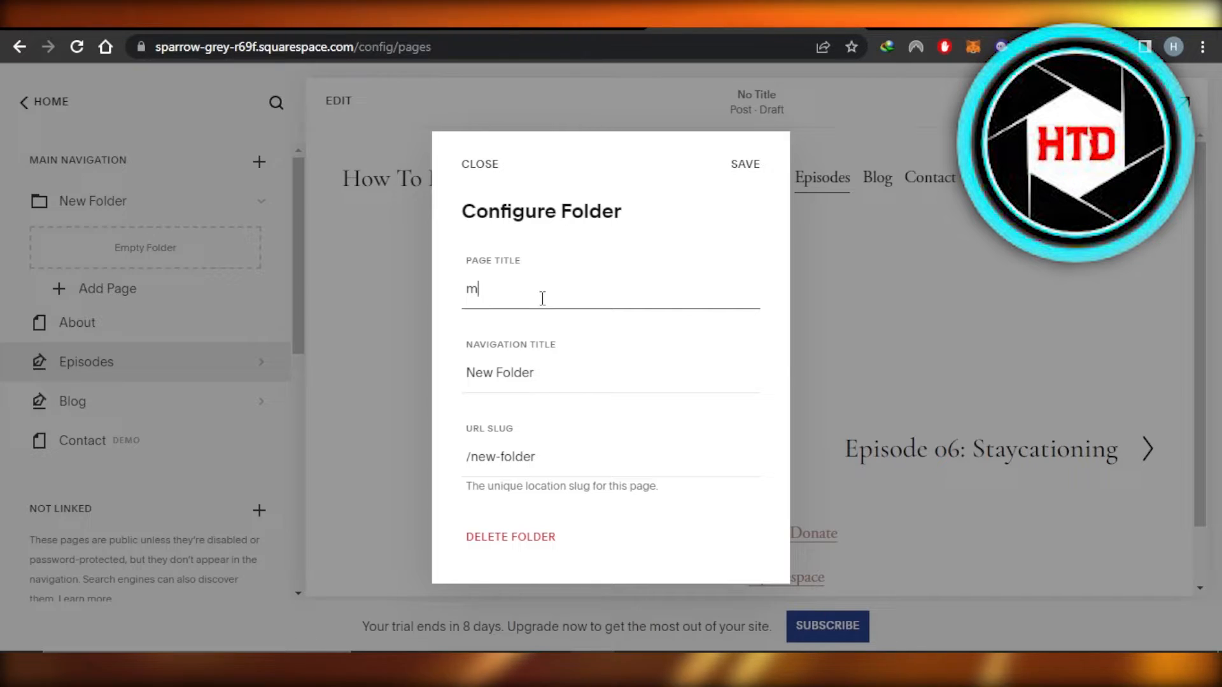
text(enu)
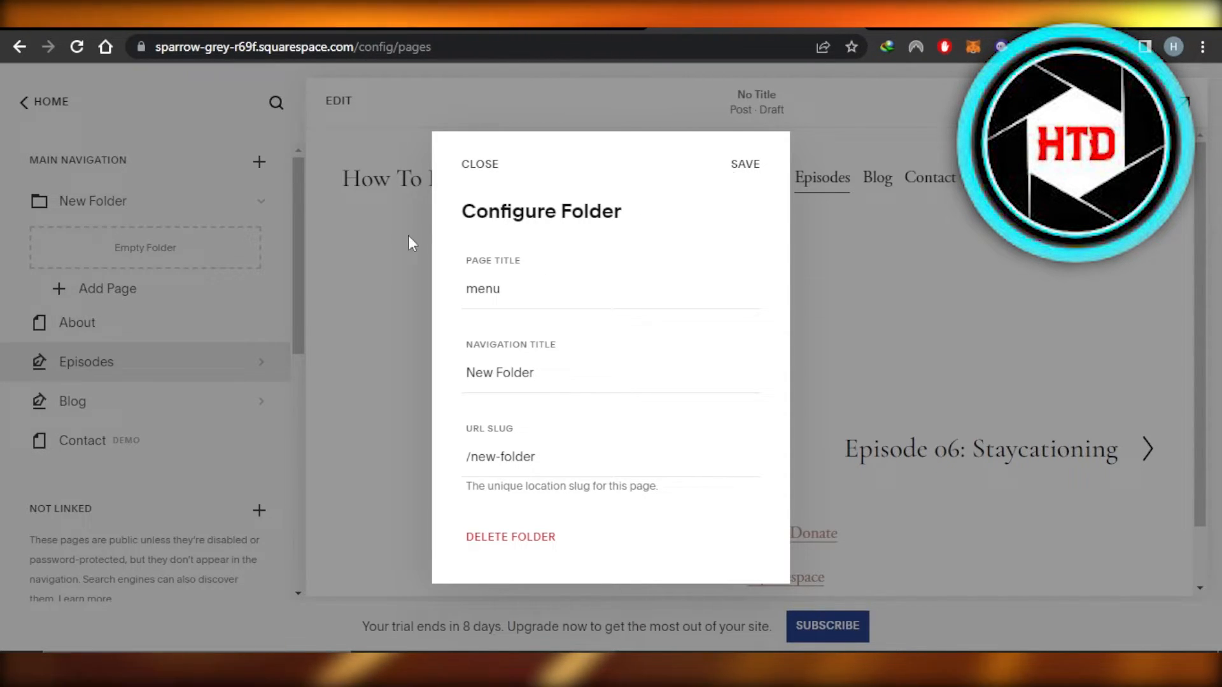
click(742, 164)
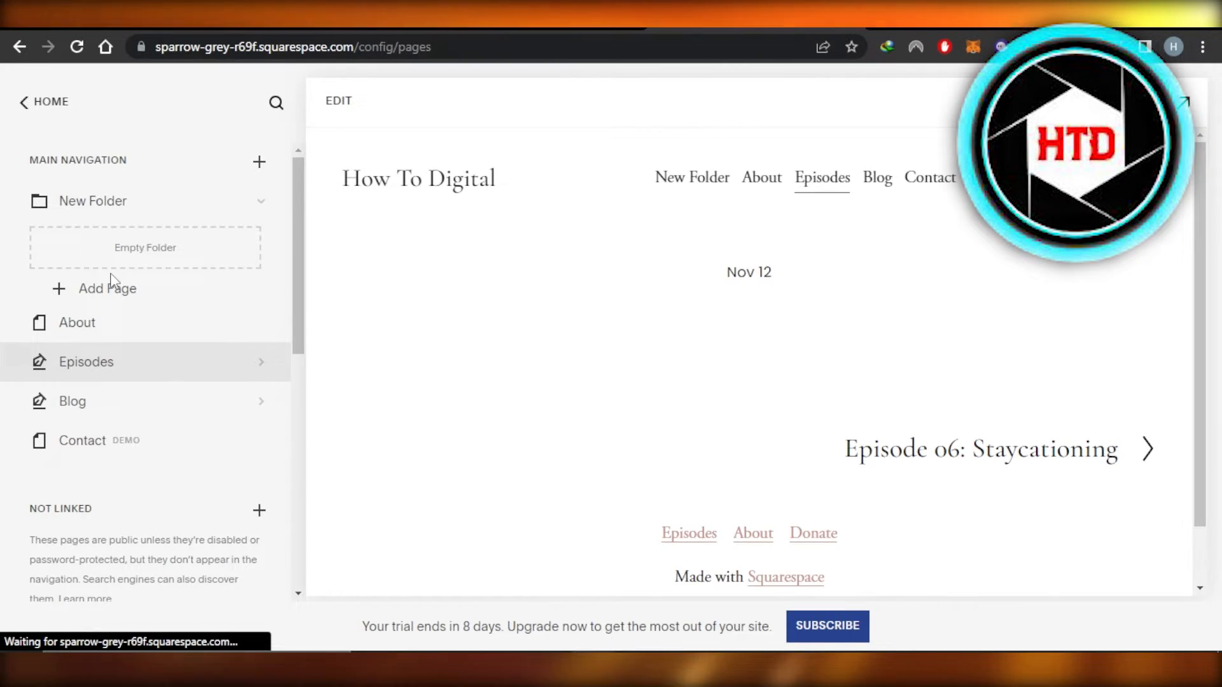
Step: Add a Blank Page named New Page inside New Folder
click(107, 288)
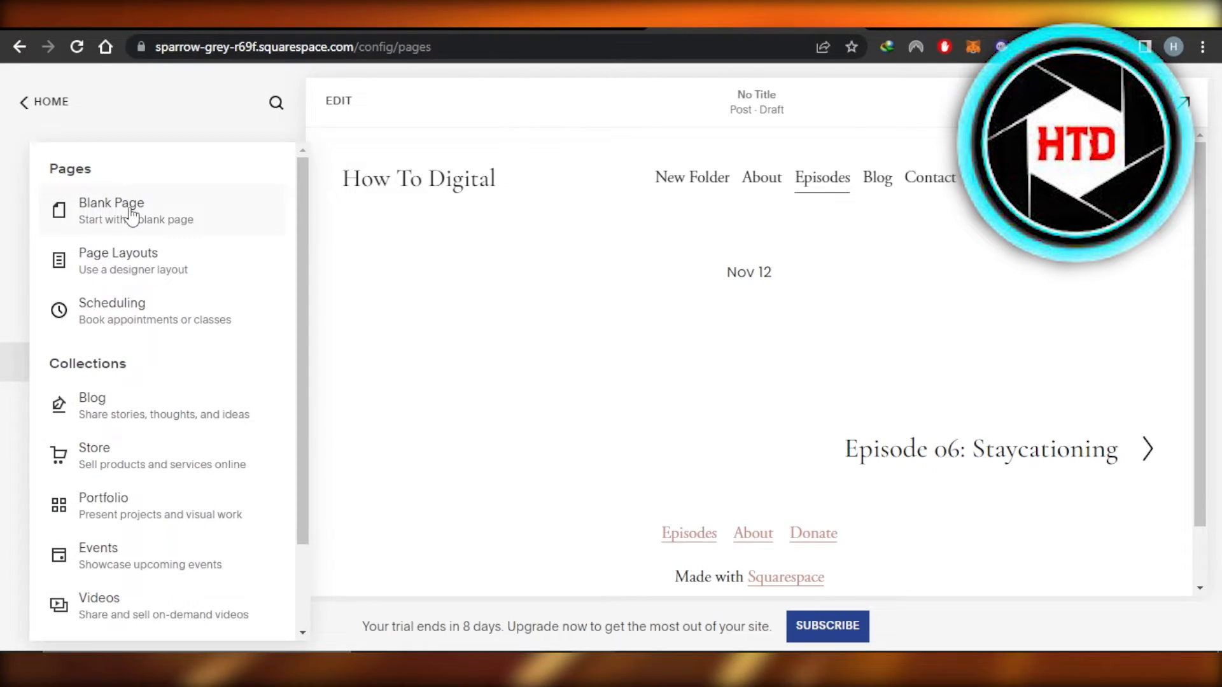
click(112, 202)
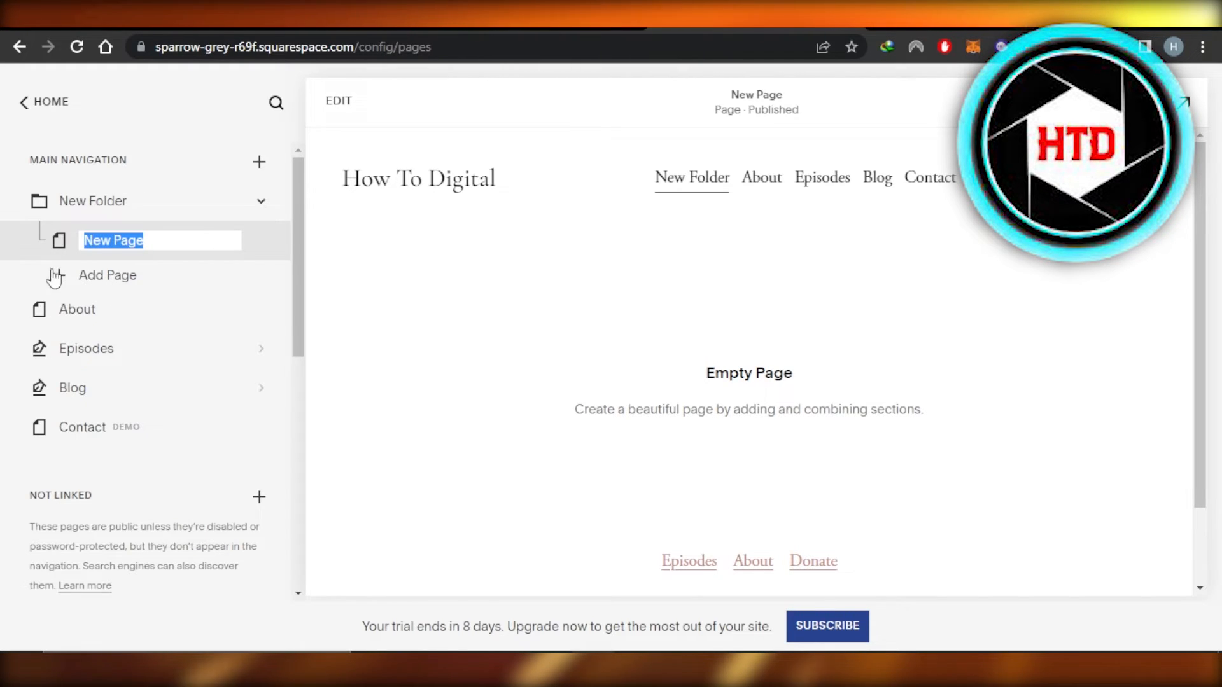
mouse_move(82, 198)
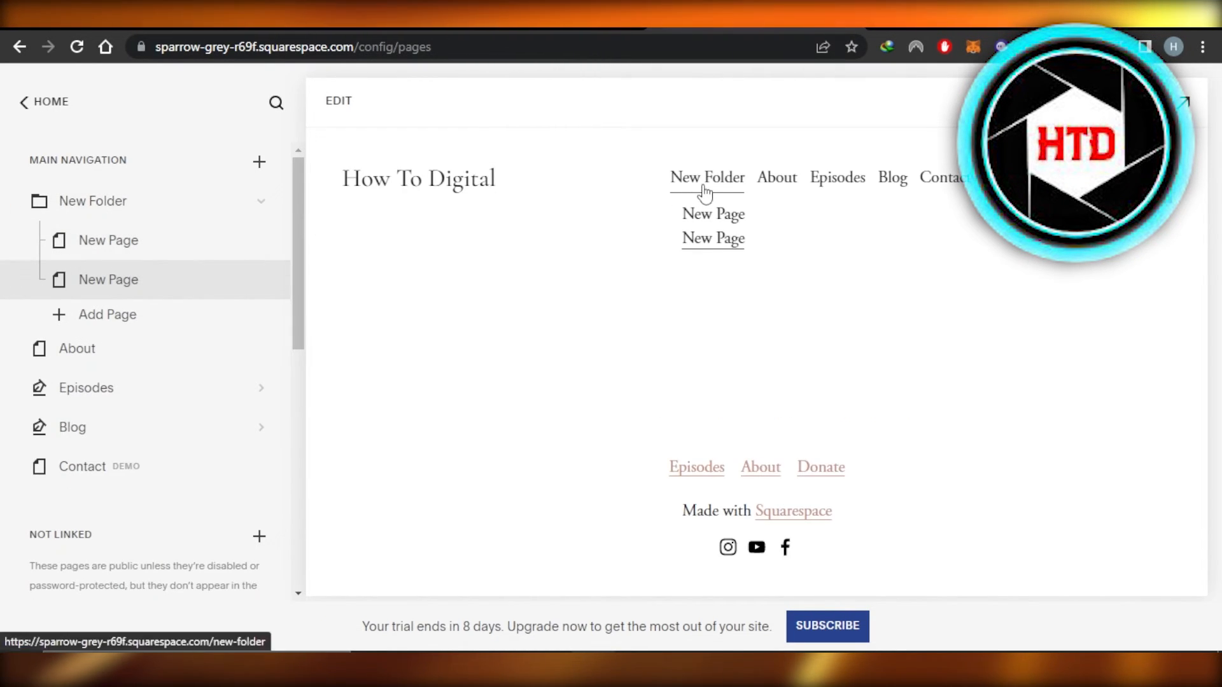
Step: Open a New Page link from the New Folder dropdown in the site preview
click(698, 214)
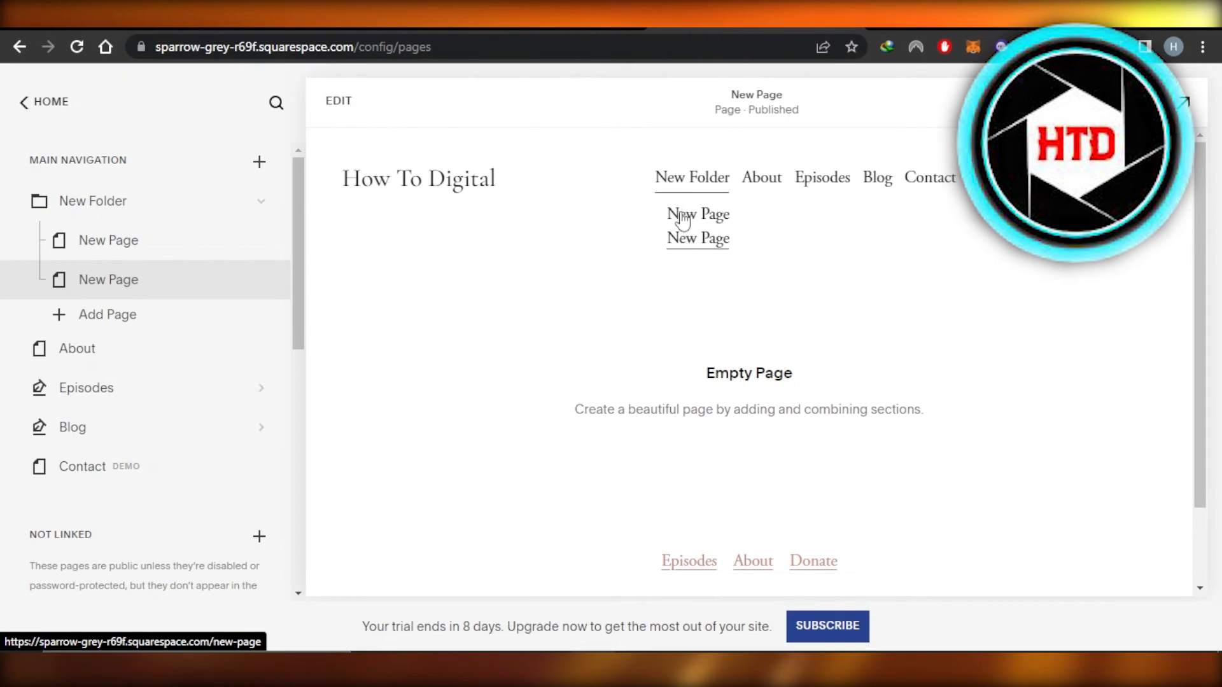